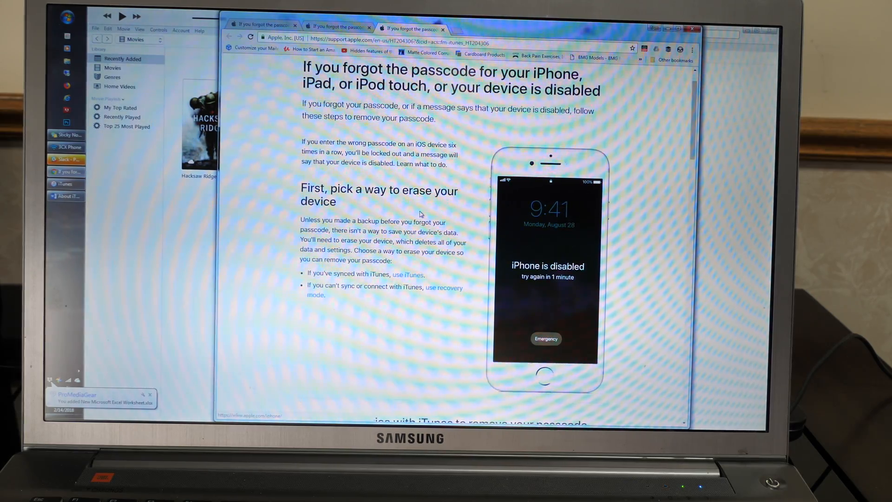
Scroll the Apple support page to the 'Erase your device with recovery mode' section and highlight its heading.
scroll(down, 3)
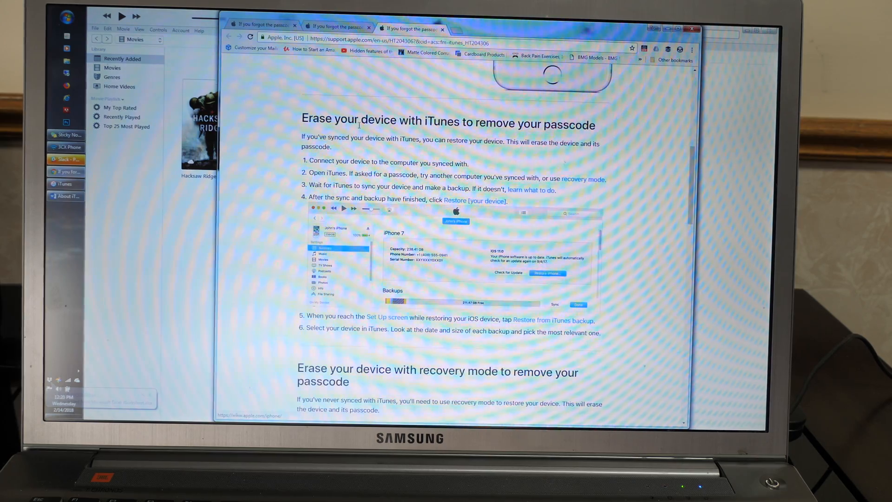
drag(358, 118, 508, 201)
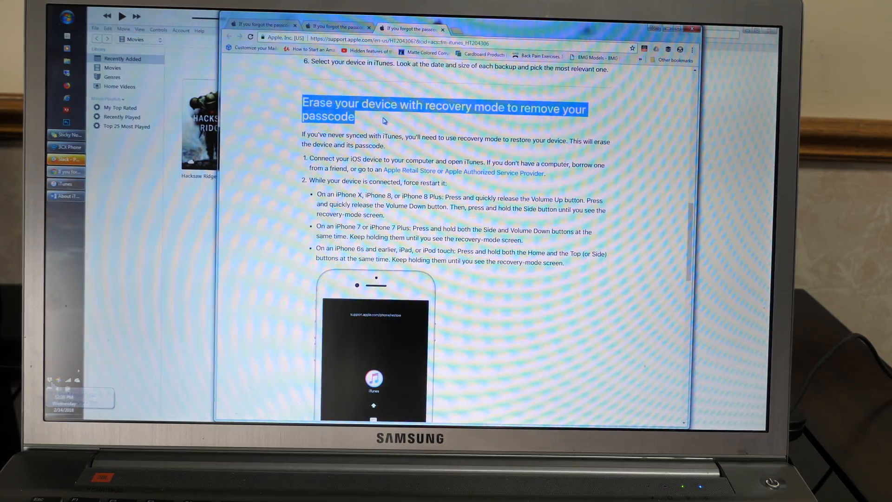
scroll(down, 3)
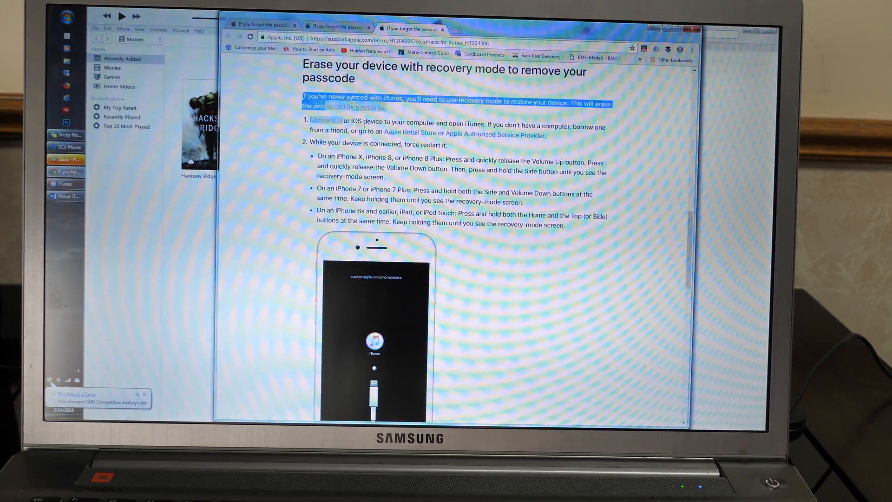
scroll(down, 3)
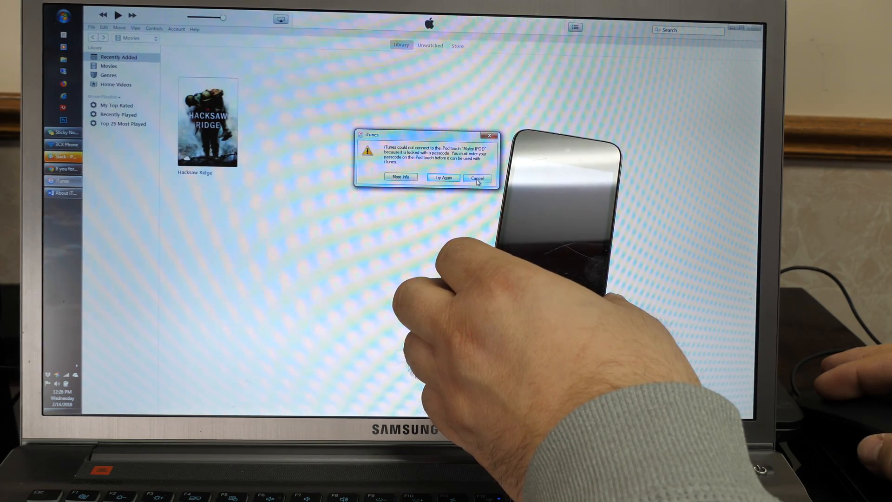
Cancel the passcode-locked warning and acknowledge the iPod detected in recovery mode.
click(478, 177)
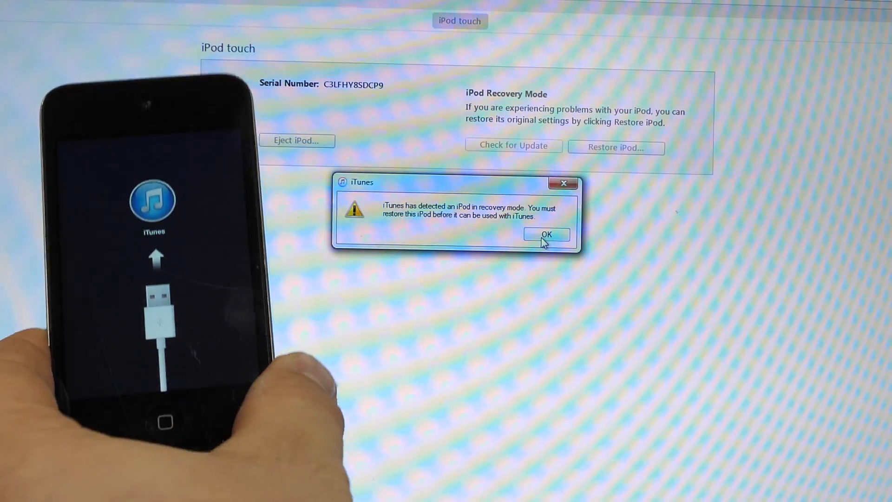
click(546, 234)
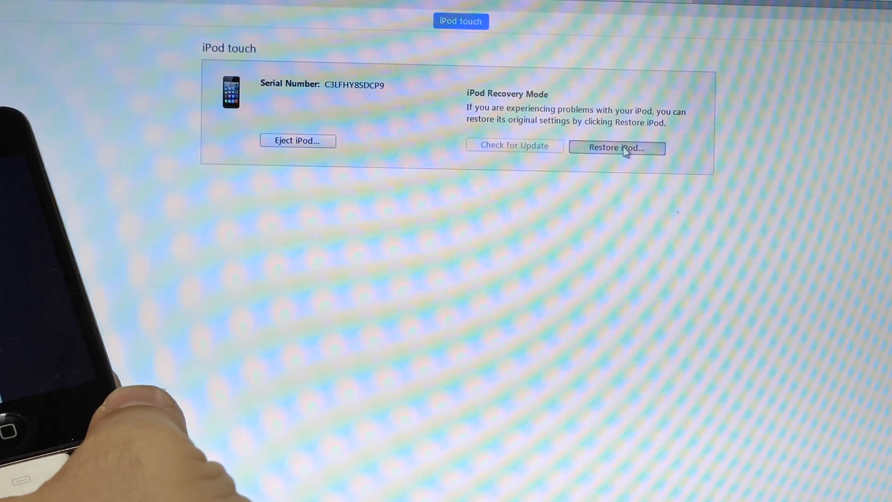
Restore the iPod to factory settings, confirming the erase and agreeing to the software license.
click(617, 148)
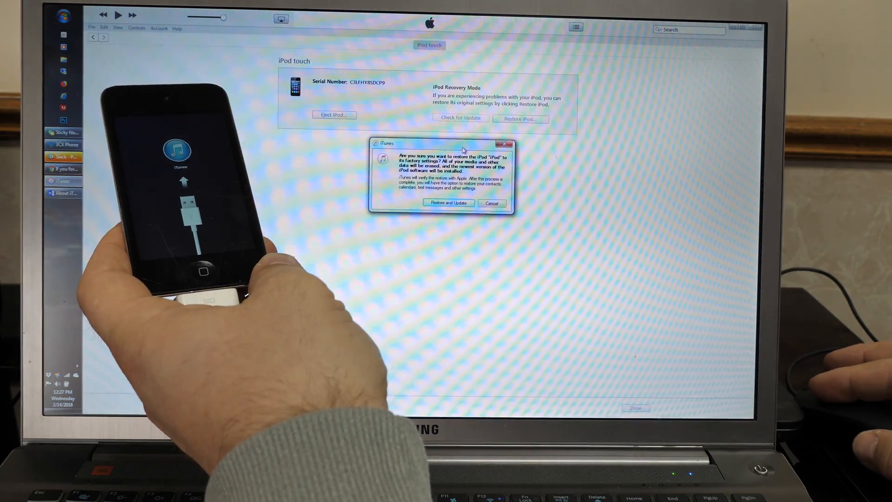
click(490, 203)
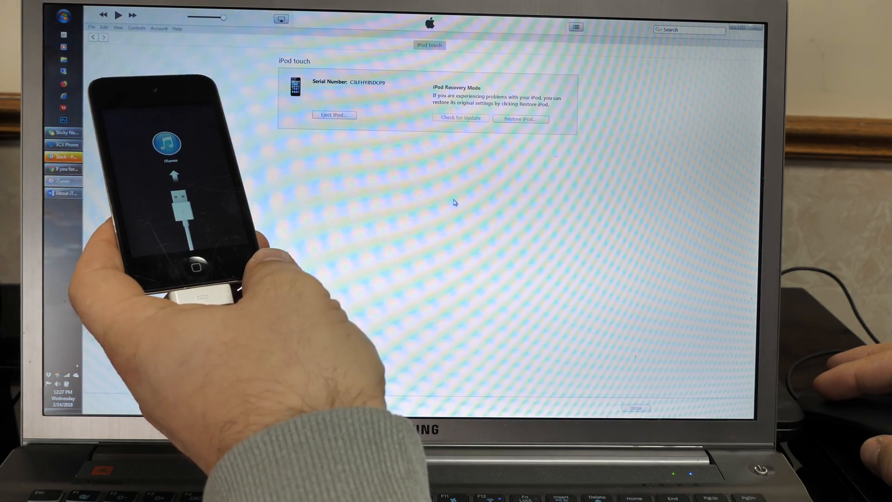
click(461, 118)
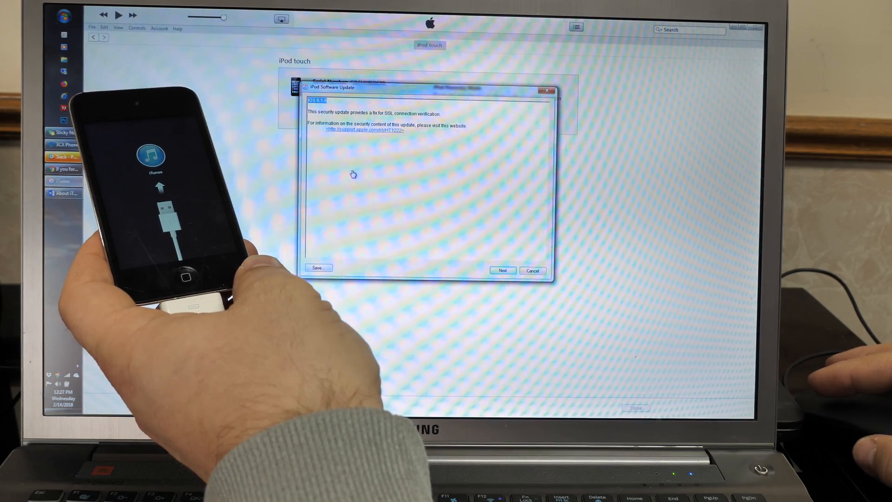
click(502, 271)
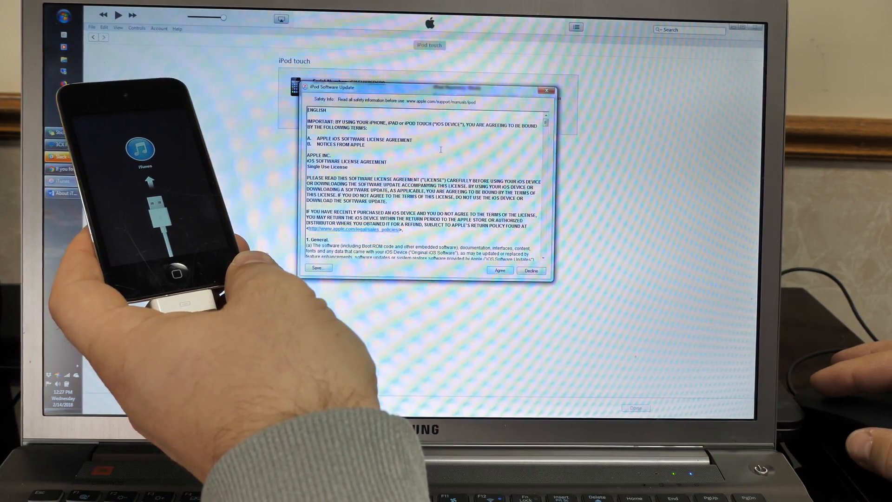
click(500, 271)
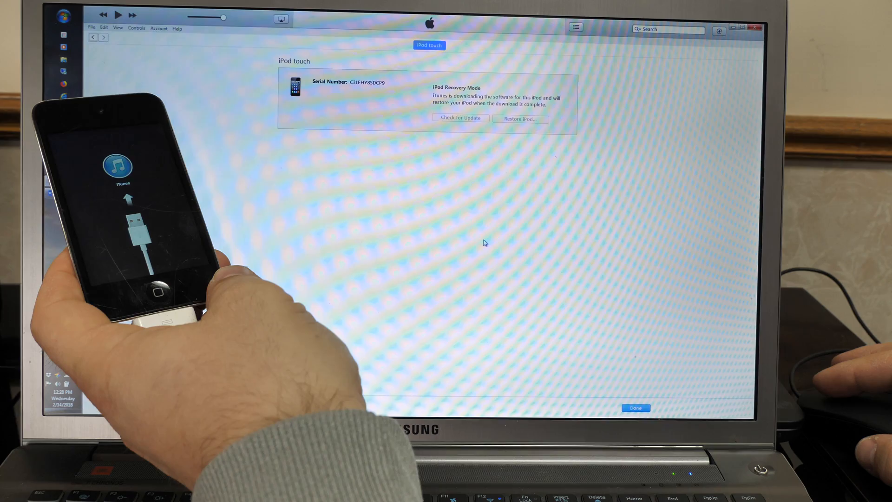
Check the iTunes download progress while the iPod software downloads and restores.
click(719, 31)
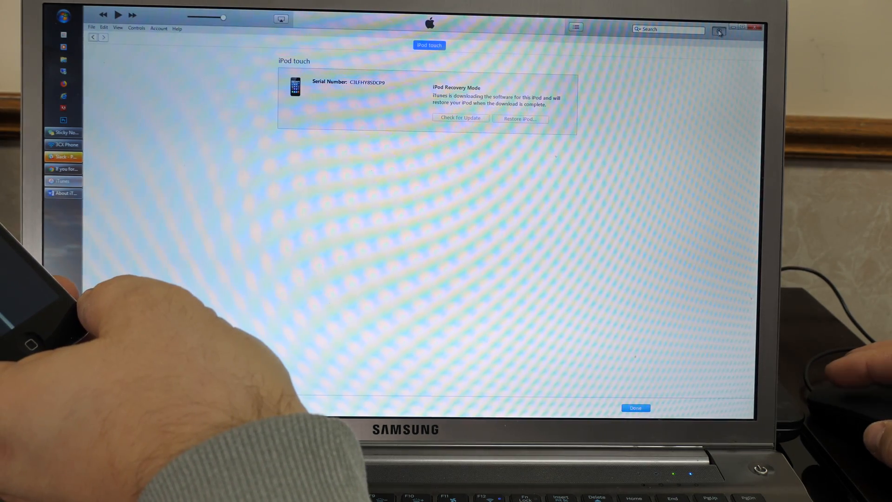
click(720, 30)
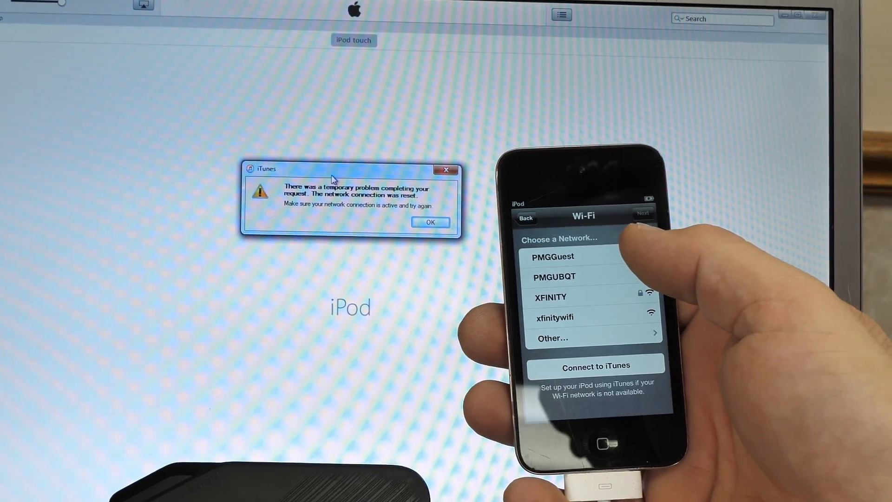
Acknowledge the 'temporary problem completing your request' network reset message with OK.
click(553, 257)
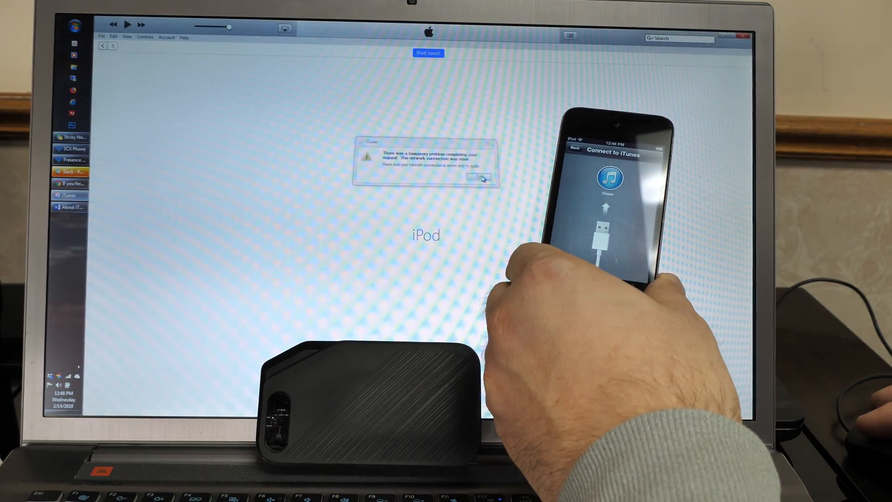
click(480, 177)
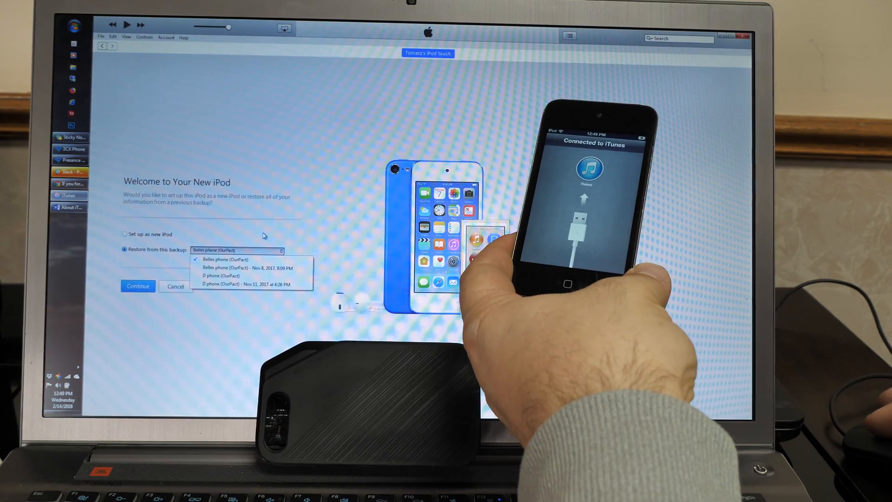
Close the backup list and choose 'Set up as new iPod' on the Welcome screen.
click(226, 259)
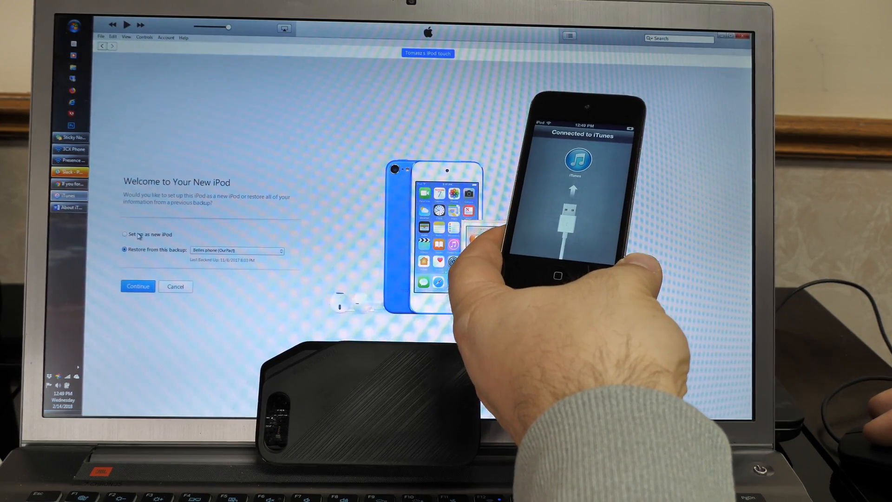
click(124, 234)
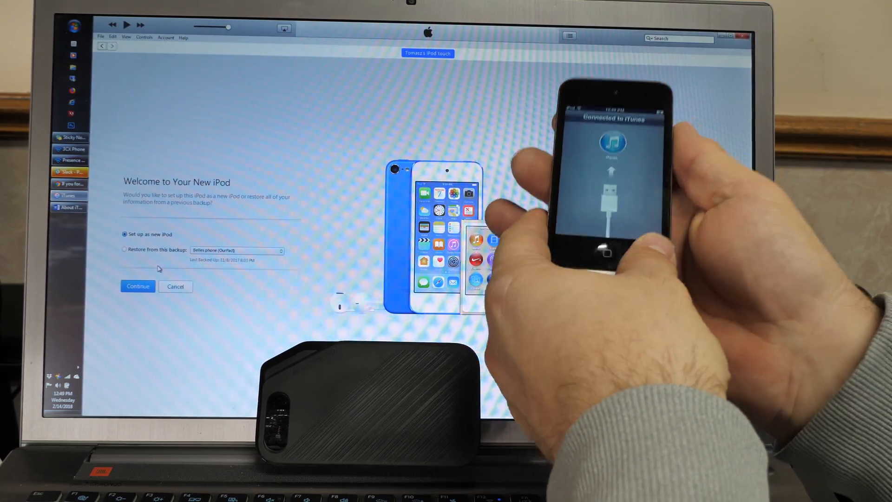